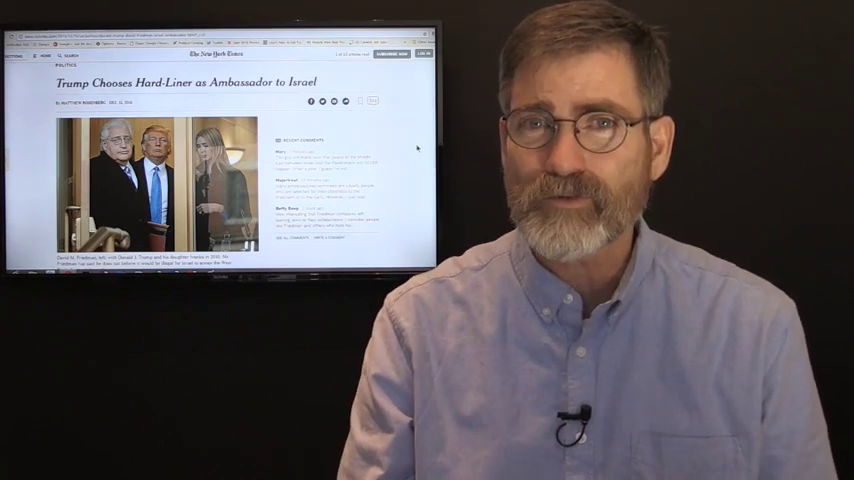
scroll(down, 3)
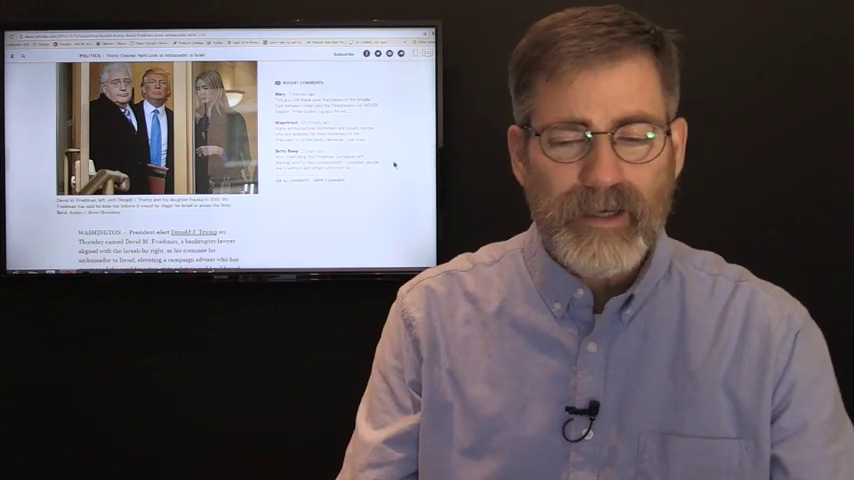
scroll(down, 3)
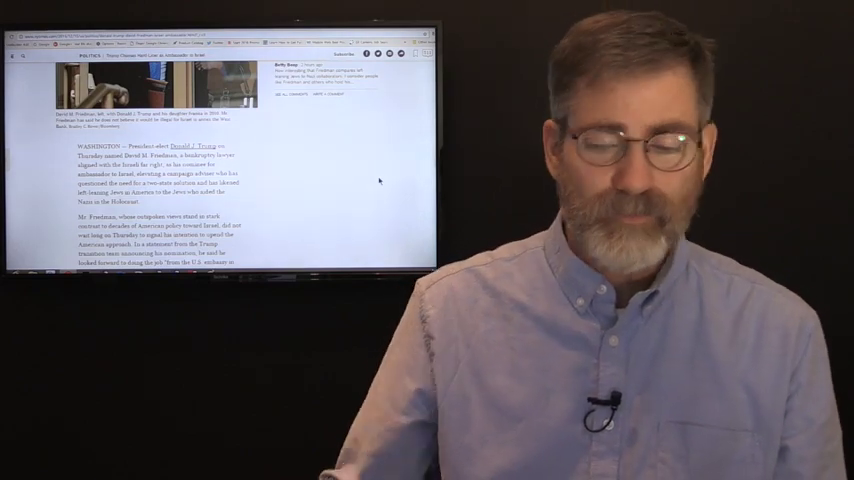
scroll(up, 3)
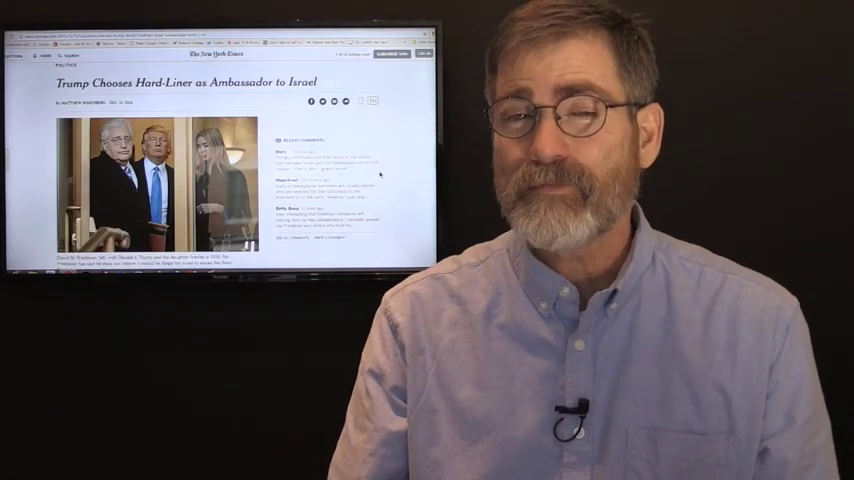
scroll(down, 3)
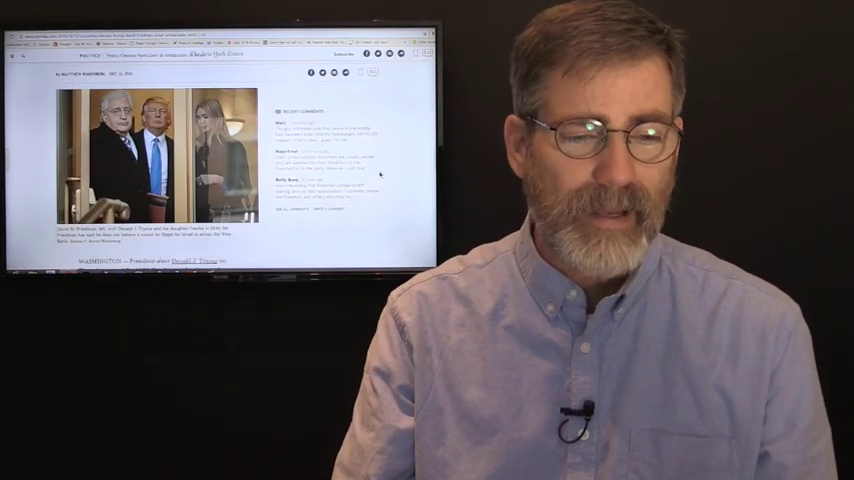